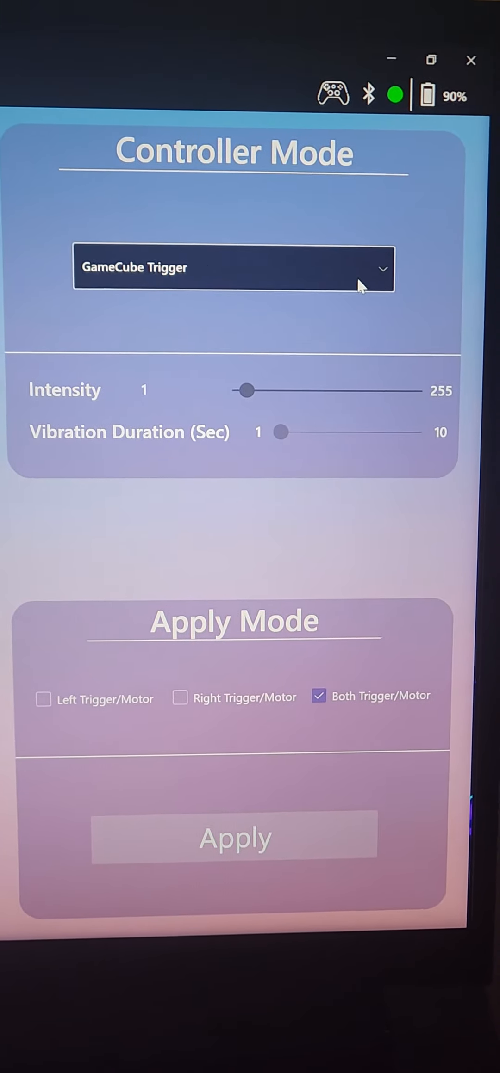
Change the controller mode to Normal Trigger and uncheck Both Trigger/Motor under Apply Mode
{"action": "left_click", "coordinate": [233, 268]}
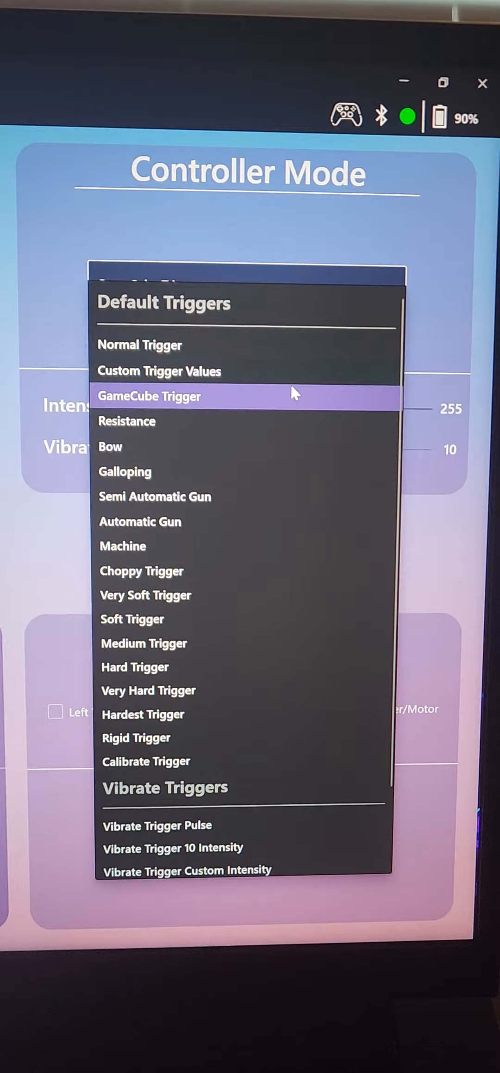
{"action": "left_click", "coordinate": [140, 344]}
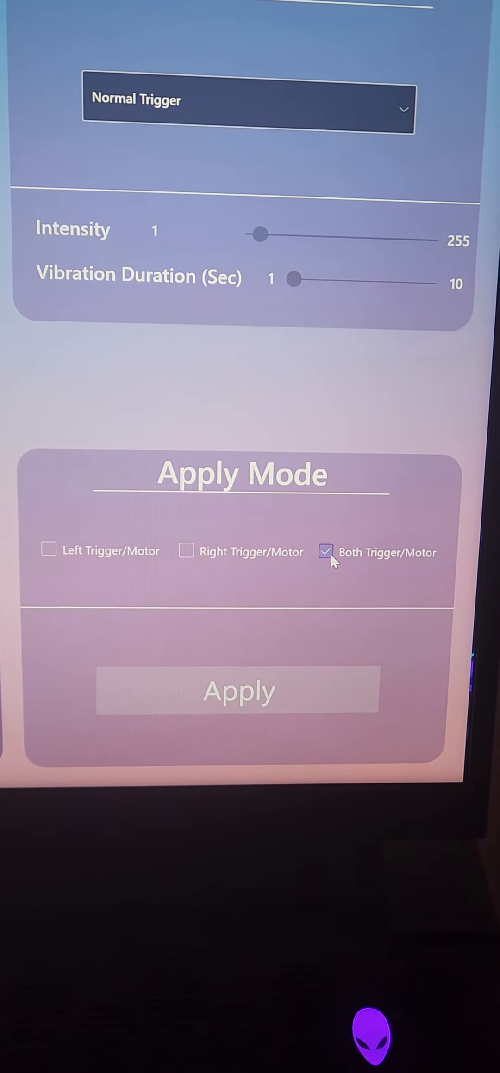
{"action": "left_click", "coordinate": [327, 552]}
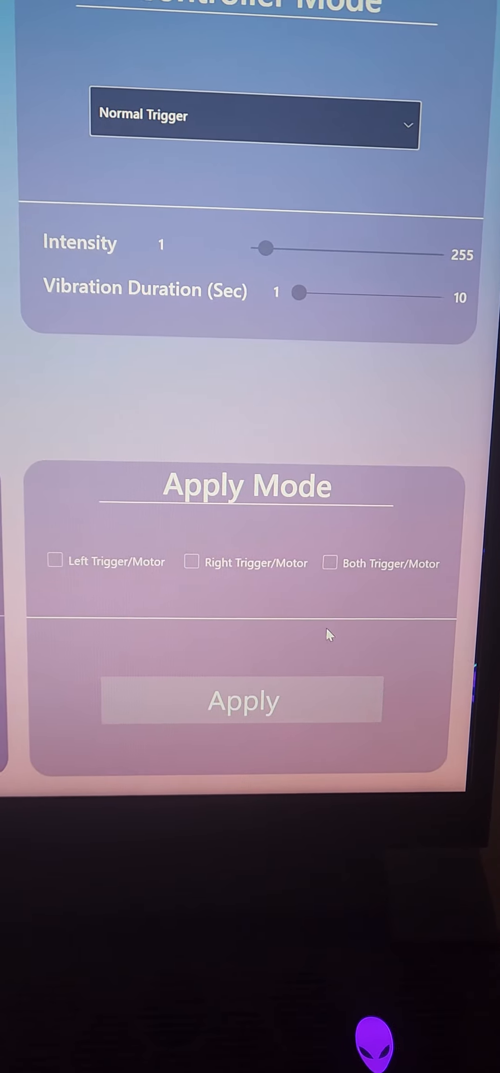